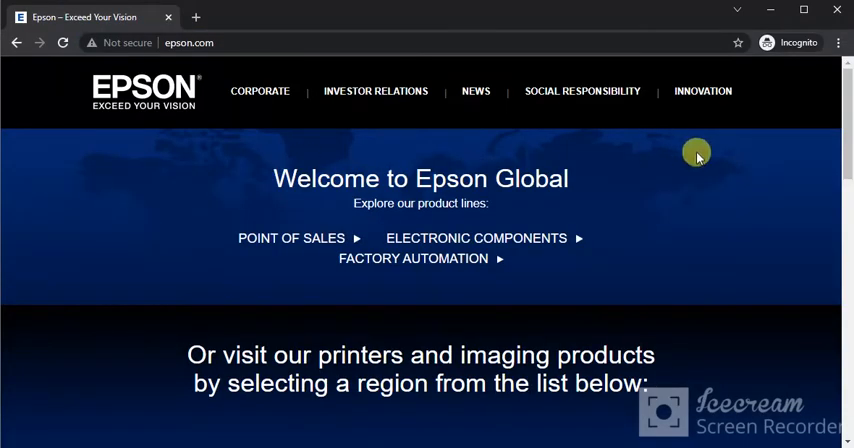
Pick USA under North America in epson.com's region list.
{"action": "scroll", "scroll_direction": "down", "scroll_amount": 3}
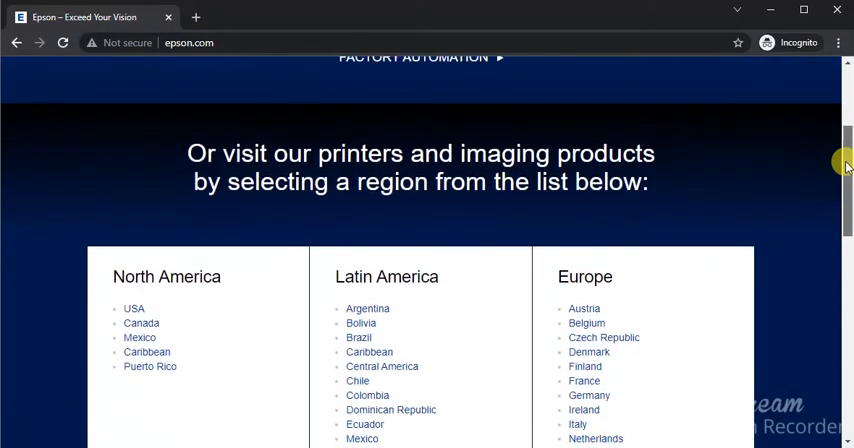
{"action": "scroll", "scroll_direction": "down", "scroll_amount": 3}
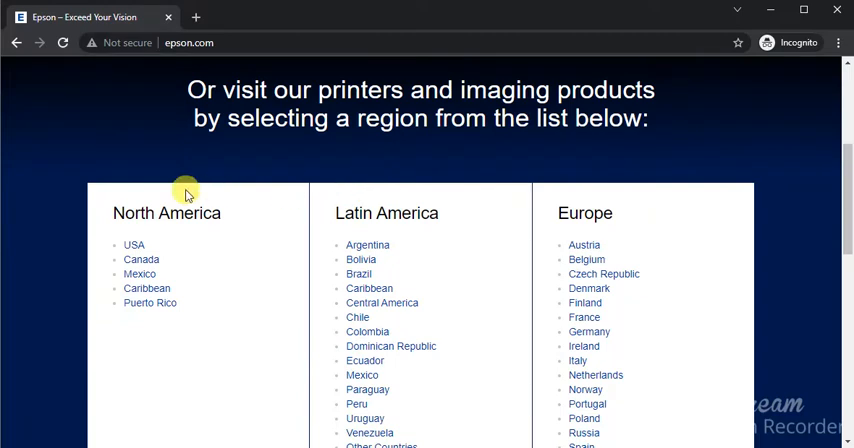
{"action": "mouse_move", "coordinate": [133, 245]}
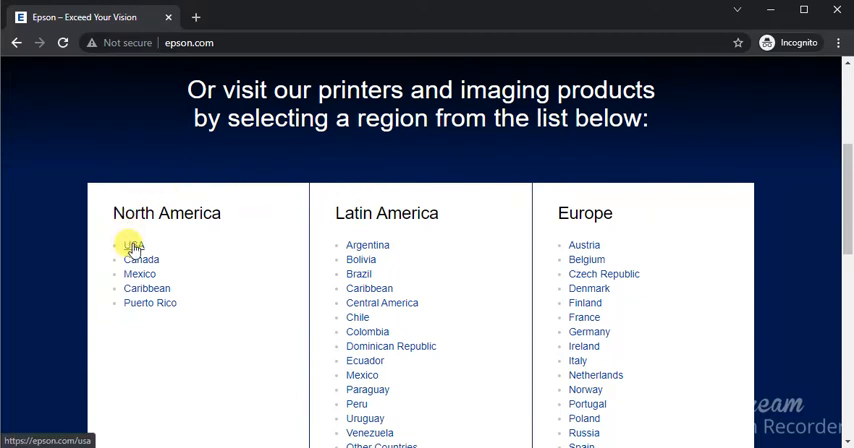
{"action": "left_click", "coordinate": [131, 245]}
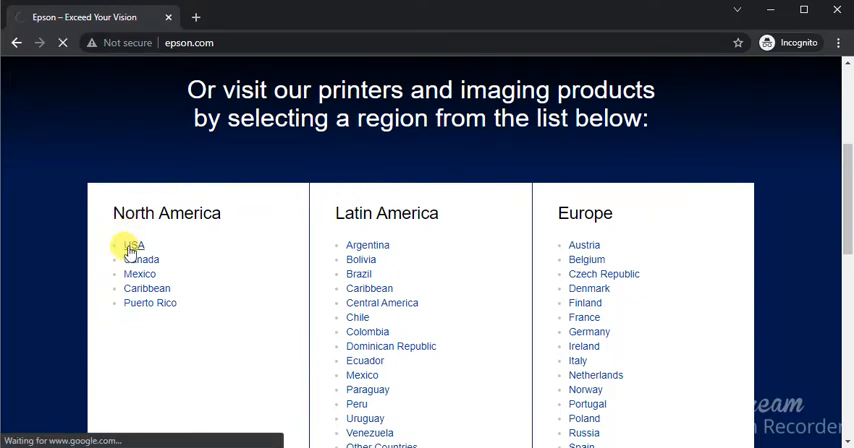
Open Support > Printers and scroll down to the All-In-Ones series list.
{"action": "left_click", "coordinate": [132, 246]}
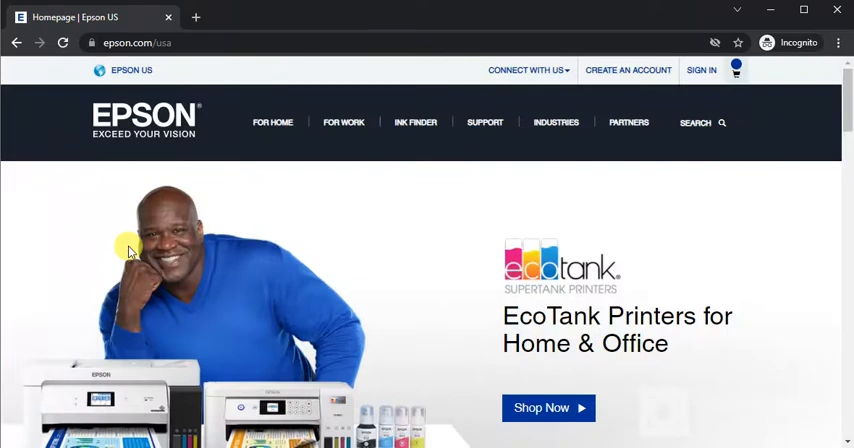
{"action": "left_click", "coordinate": [556, 122]}
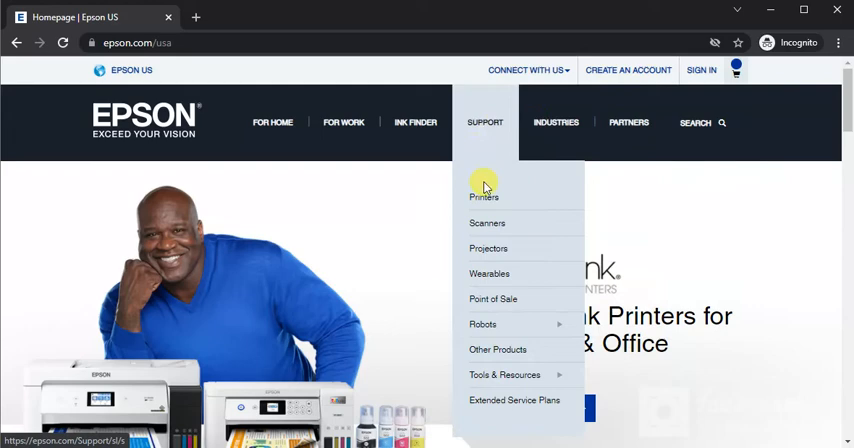
{"action": "left_click", "coordinate": [484, 197]}
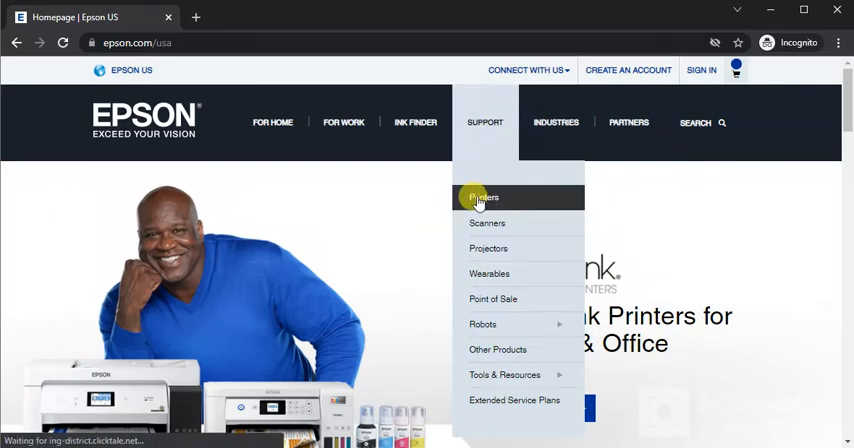
{"action": "left_click", "coordinate": [484, 197]}
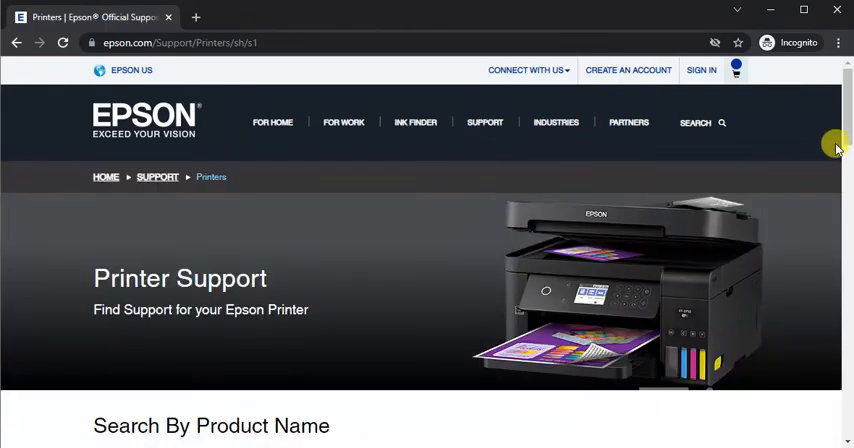
{"action": "scroll", "scroll_direction": "down", "scroll_amount": 3}
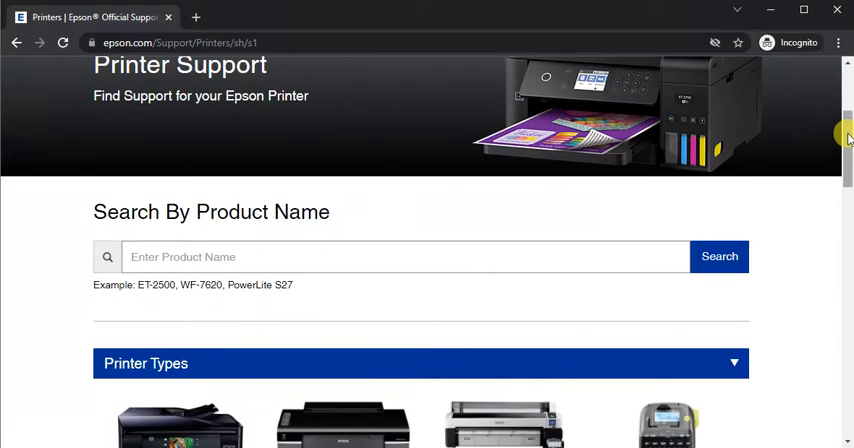
{"action": "scroll", "scroll_direction": "down", "scroll_amount": 3}
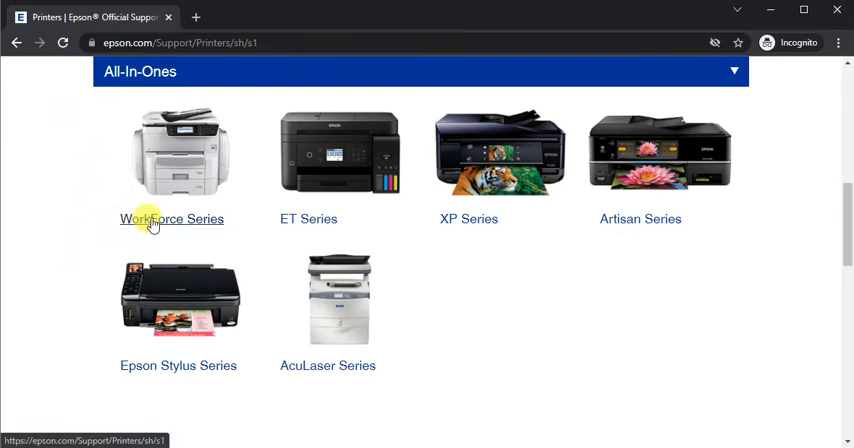
Open WorkForce Series and select the Epson WorkForce Pro WF-4833 model.
{"action": "left_click", "coordinate": [171, 219]}
{"action": "type", "text": "4833"}
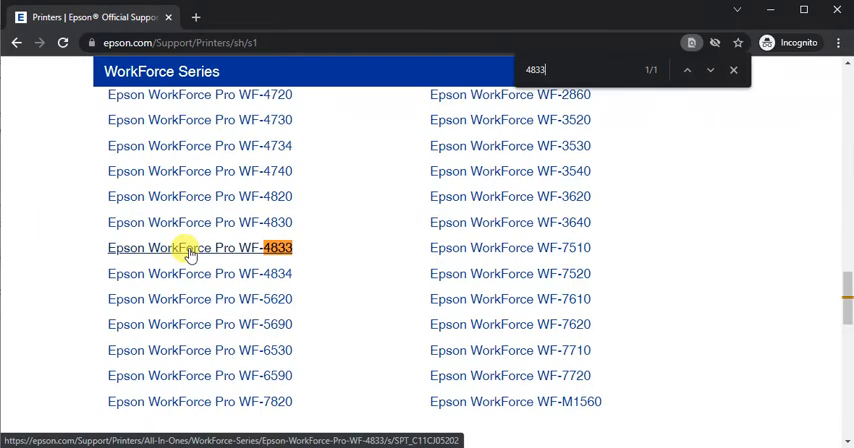
{"action": "left_click", "coordinate": [200, 247]}
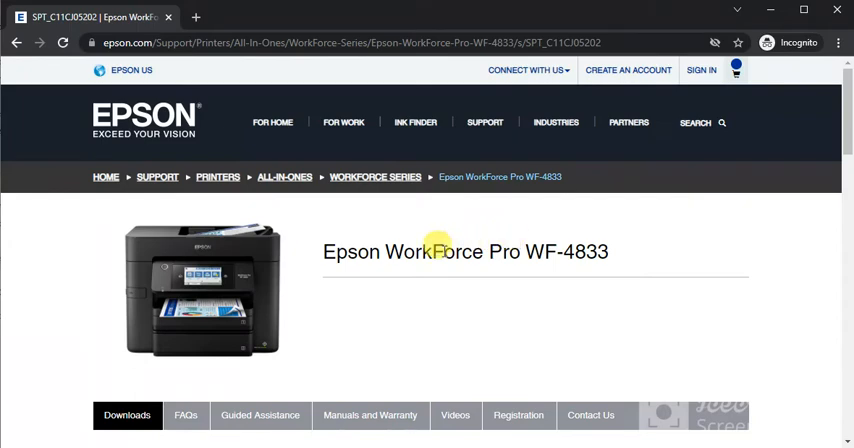
{"action": "mouse_move", "coordinate": [498, 243]}
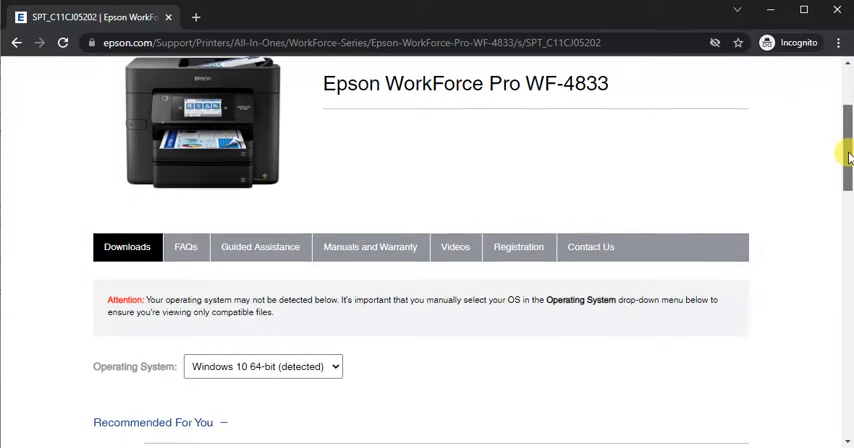
Scroll down to the Drivers and Utilities Combo Package Installer under Recommended For You.
{"action": "scroll", "scroll_direction": "down", "scroll_amount": 3}
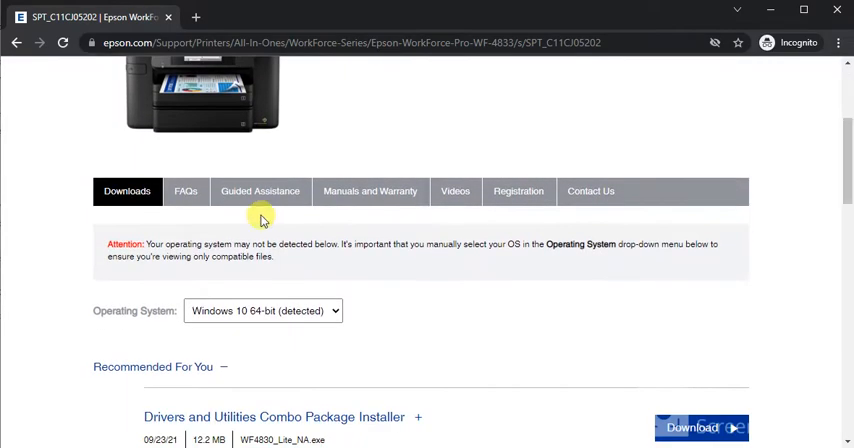
{"action": "scroll", "scroll_direction": "down", "scroll_amount": 3}
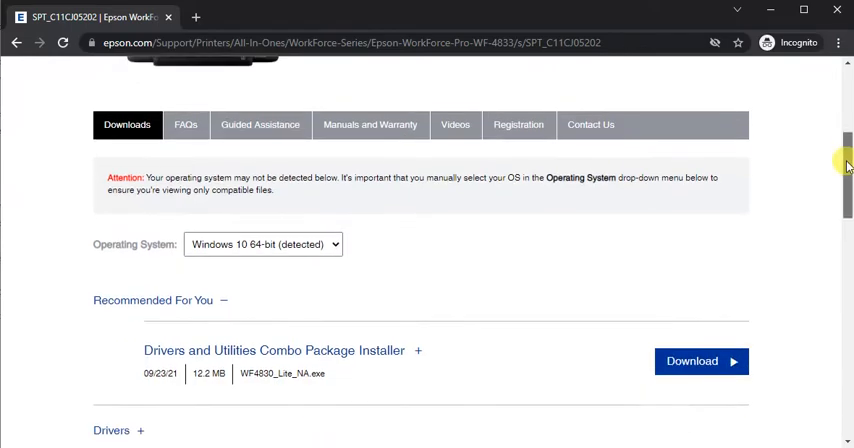
{"action": "scroll", "scroll_direction": "down", "scroll_amount": 3}
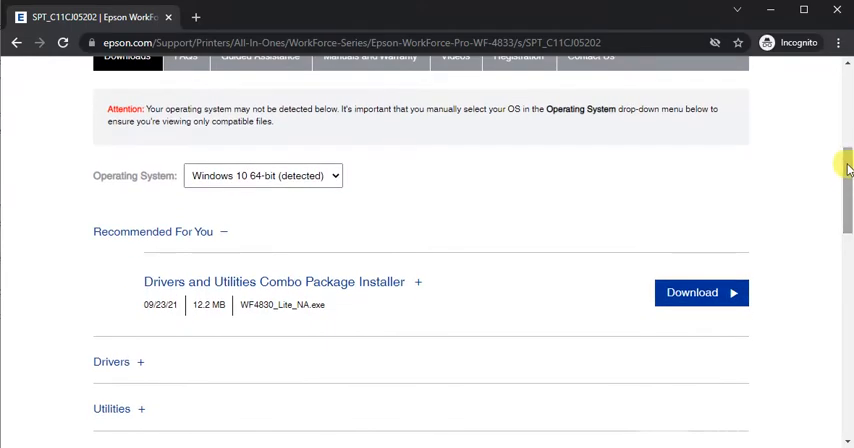
{"action": "scroll", "scroll_direction": "down", "scroll_amount": 3}
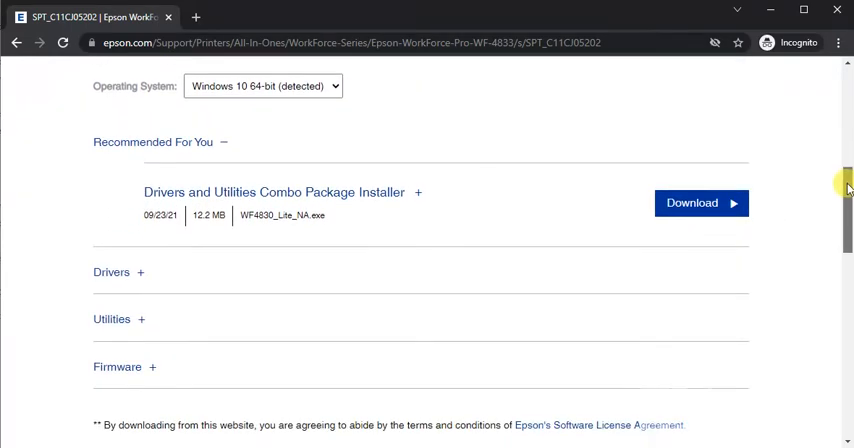
{"action": "mouse_move", "coordinate": [110, 147]}
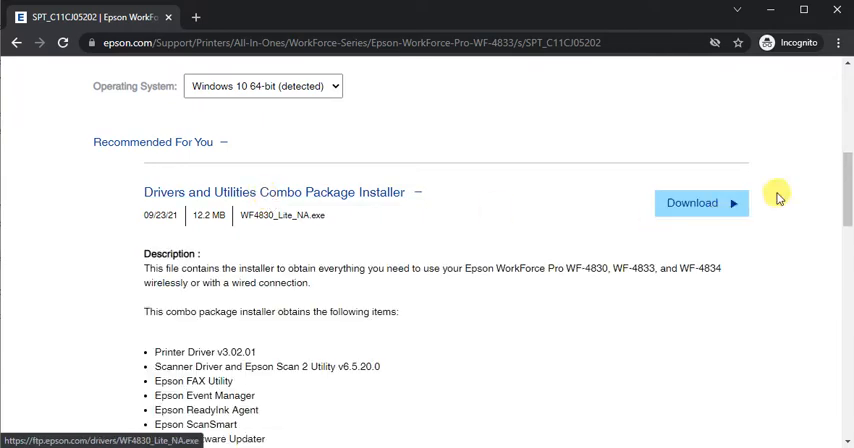
Download WF4830_Lite_NA.exe and run it from Chrome's download bar.
{"action": "scroll", "scroll_direction": "down", "scroll_amount": 3}
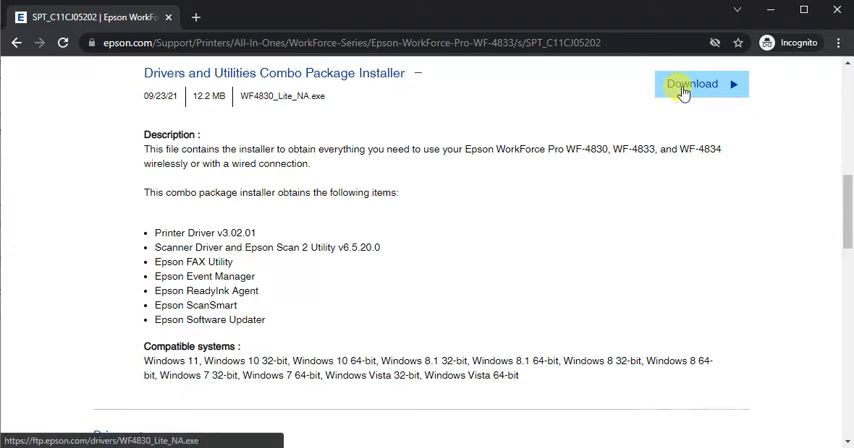
{"action": "left_click", "coordinate": [692, 84]}
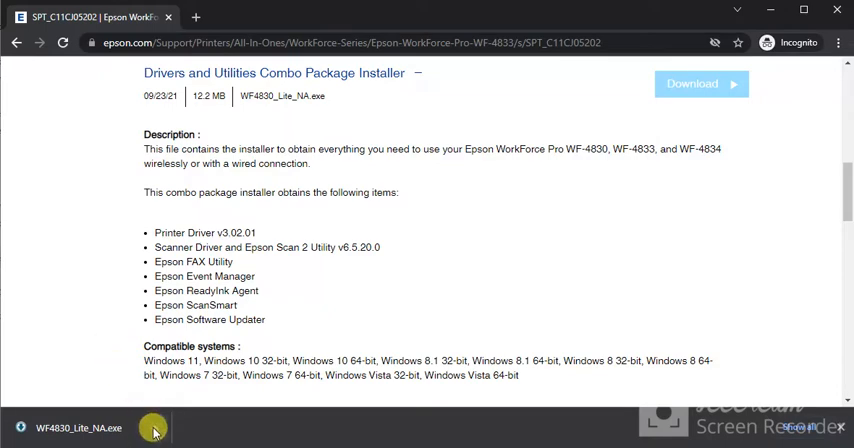
{"action": "left_click", "coordinate": [151, 428]}
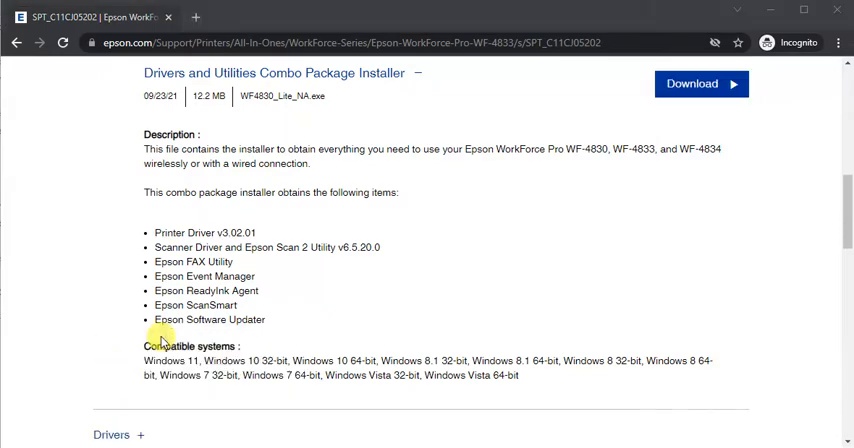
{"action": "scroll", "scroll_direction": "up", "scroll_amount": 3}
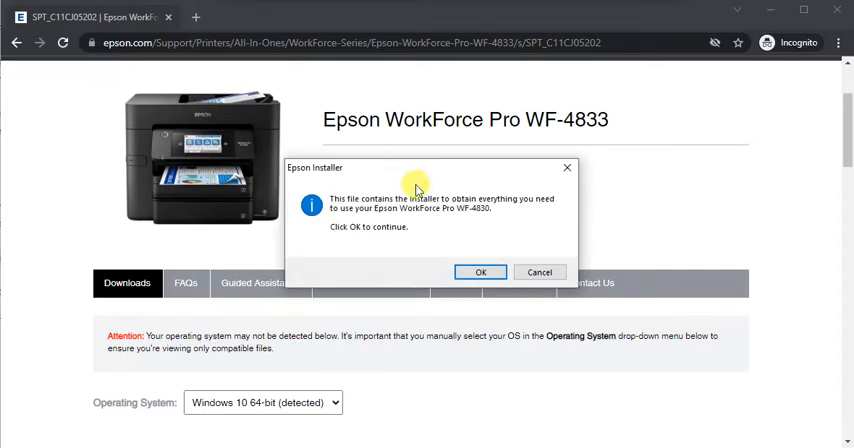
{"action": "mouse_move", "coordinate": [357, 192]}
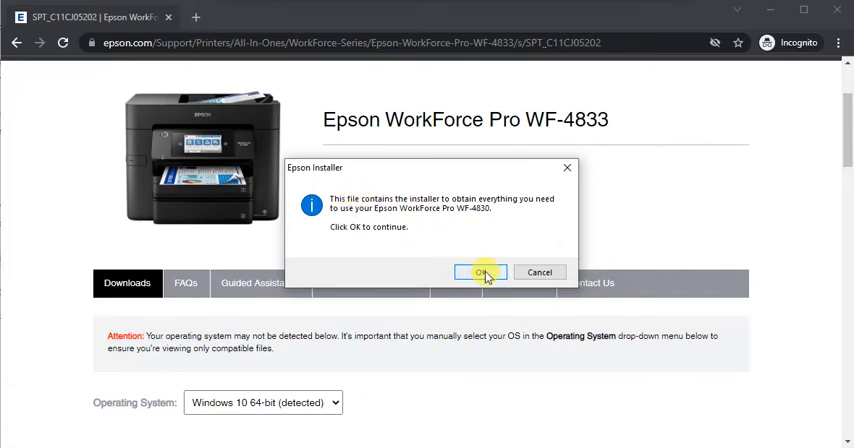
Confirm the Epson Installer notice with OK.
{"action": "left_click", "coordinate": [480, 272]}
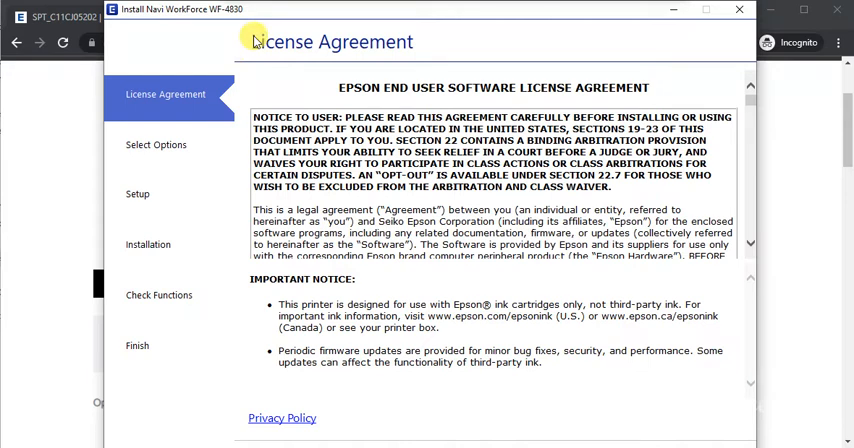
{"action": "mouse_move", "coordinate": [290, 47]}
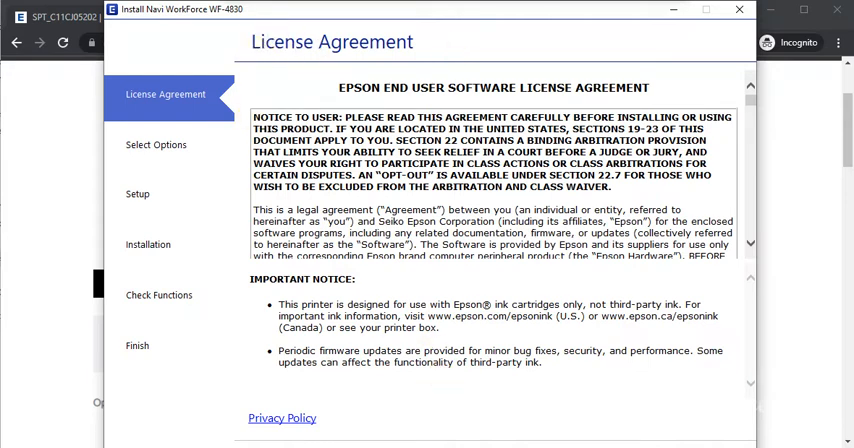
Accept the Epson license agreement and go to the next step.
{"action": "left_click", "coordinate": [672, 436]}
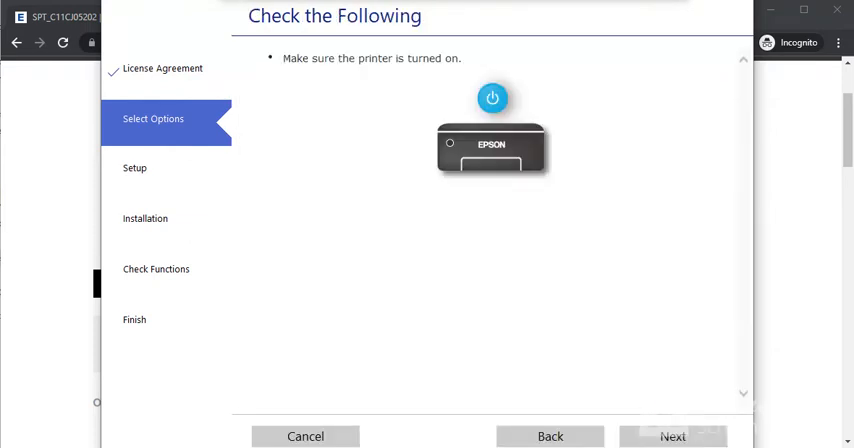
{"action": "mouse_move", "coordinate": [396, 75]}
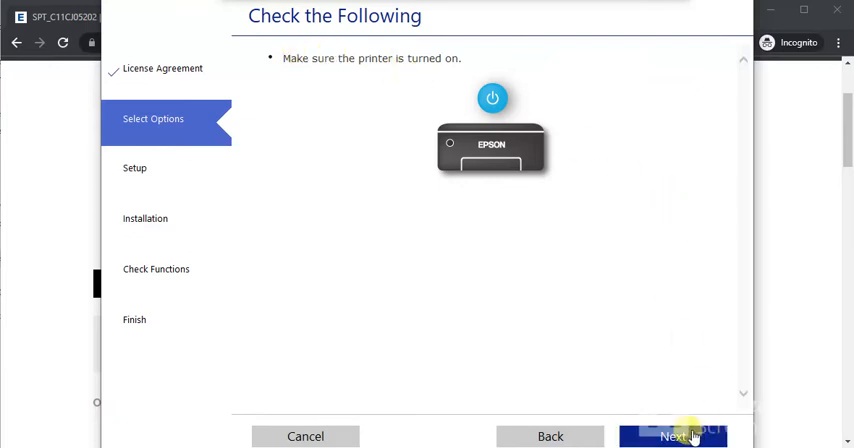
Confirm on Check the Following that the printer is on.
{"action": "left_click", "coordinate": [675, 436]}
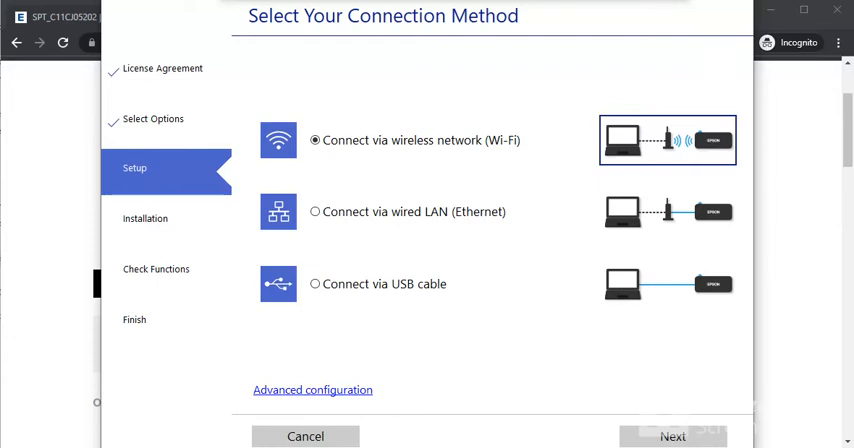
{"action": "mouse_move", "coordinate": [470, 173]}
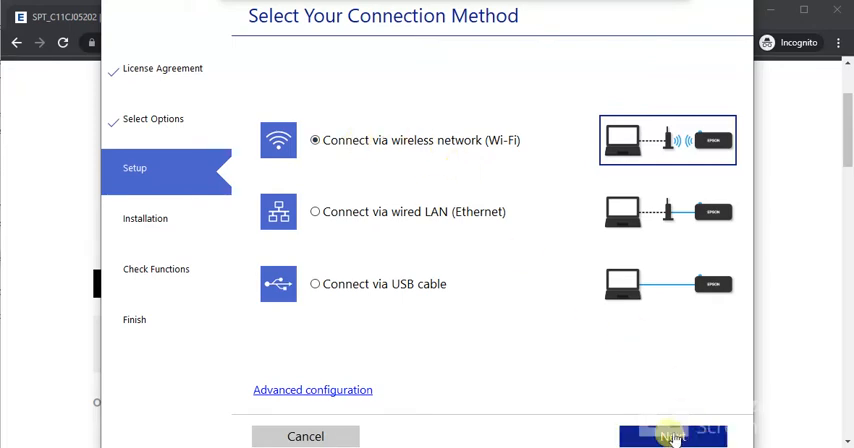
Proceed with Connect via wireless network (Wi-Fi) as the connection method.
{"action": "left_click", "coordinate": [673, 436]}
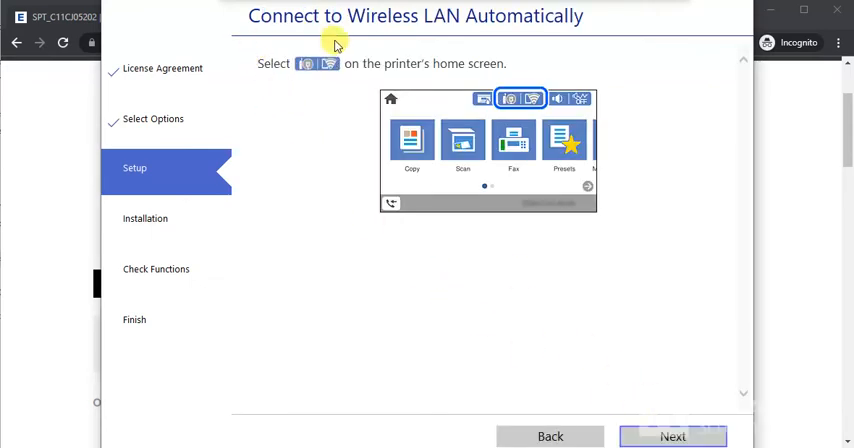
{"action": "mouse_move", "coordinate": [547, 143]}
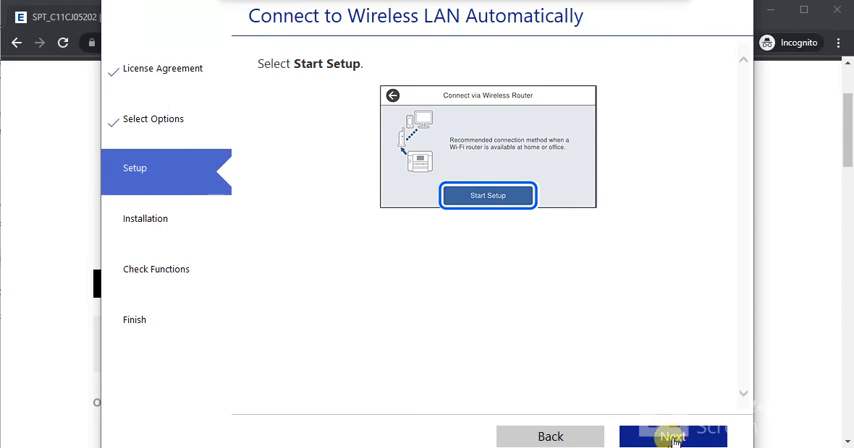
Step through the printer-panel instructions and start automatic Wi-Fi setup.
{"action": "left_click", "coordinate": [487, 195]}
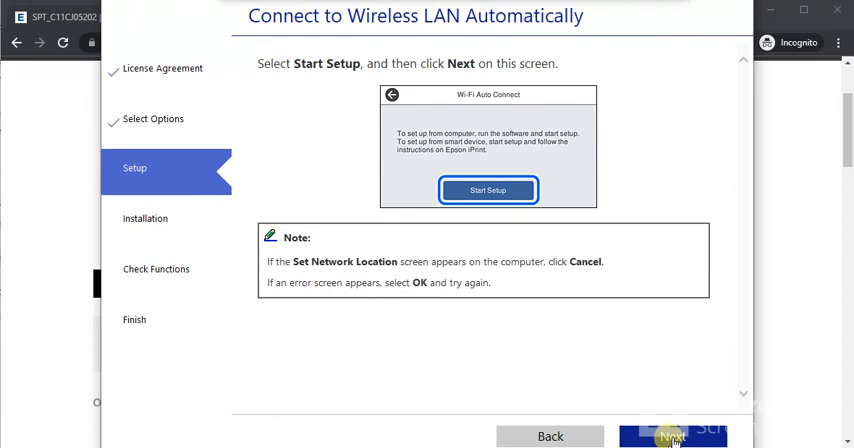
{"action": "left_click", "coordinate": [672, 436]}
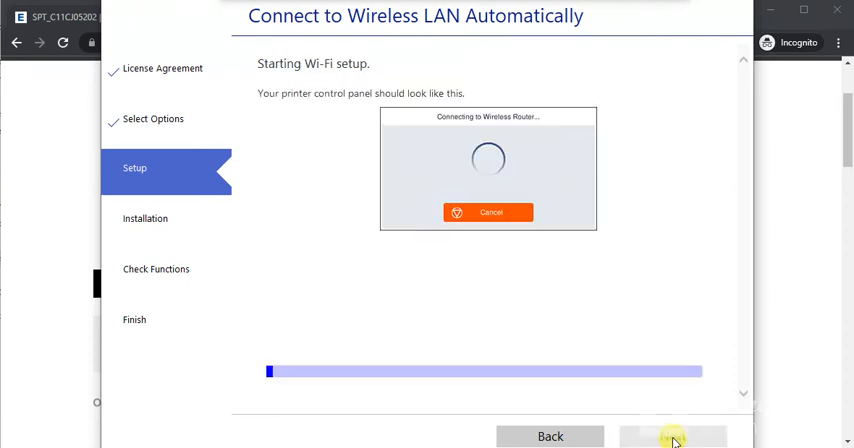